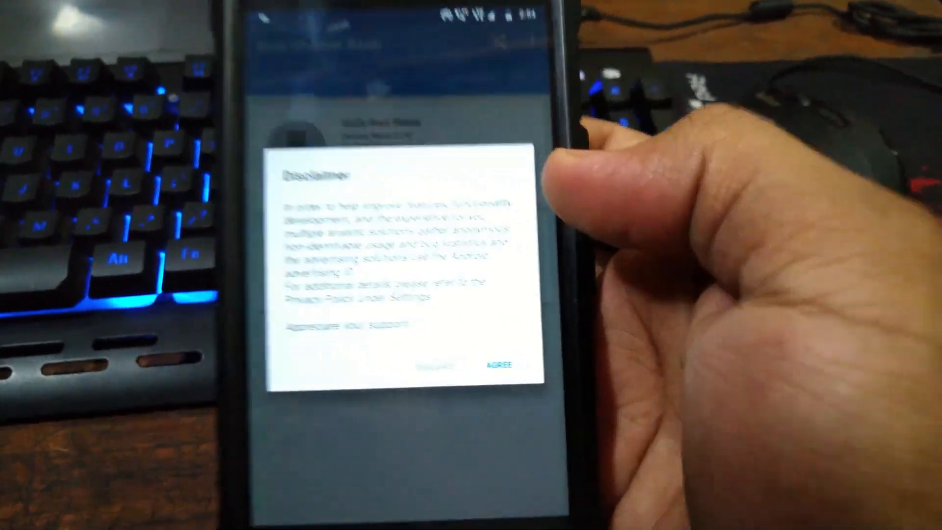
Step: Agree to the disclaimer, skip the intro with GET STARTED and start verifying root access
left_click(497, 365)
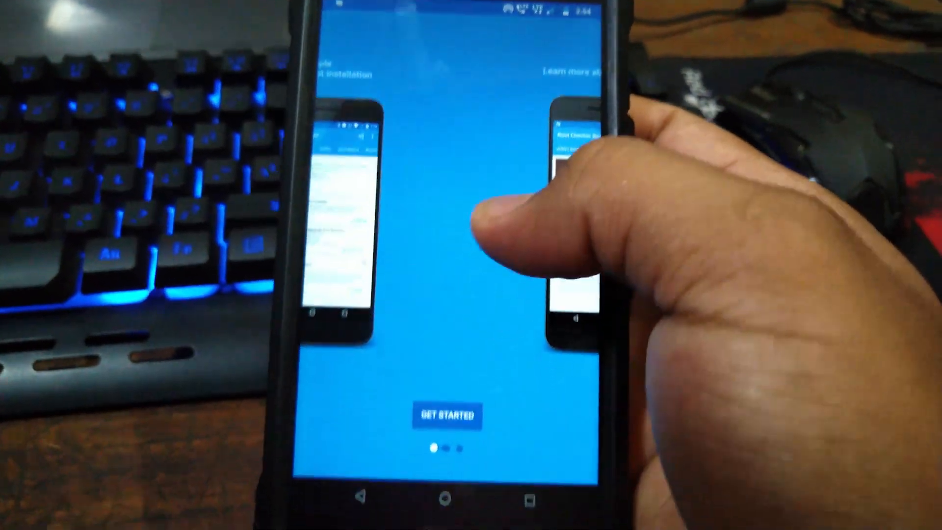
left_click(448, 415)
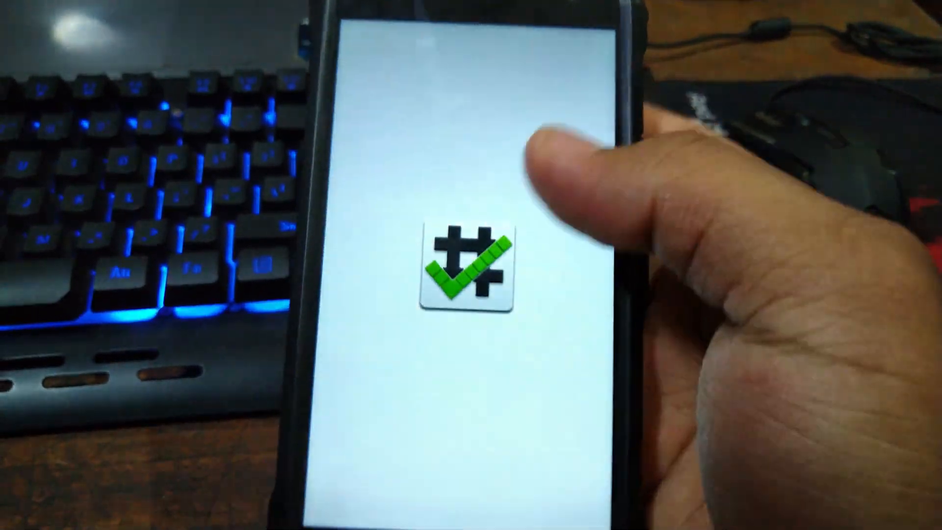
left_click(463, 271)
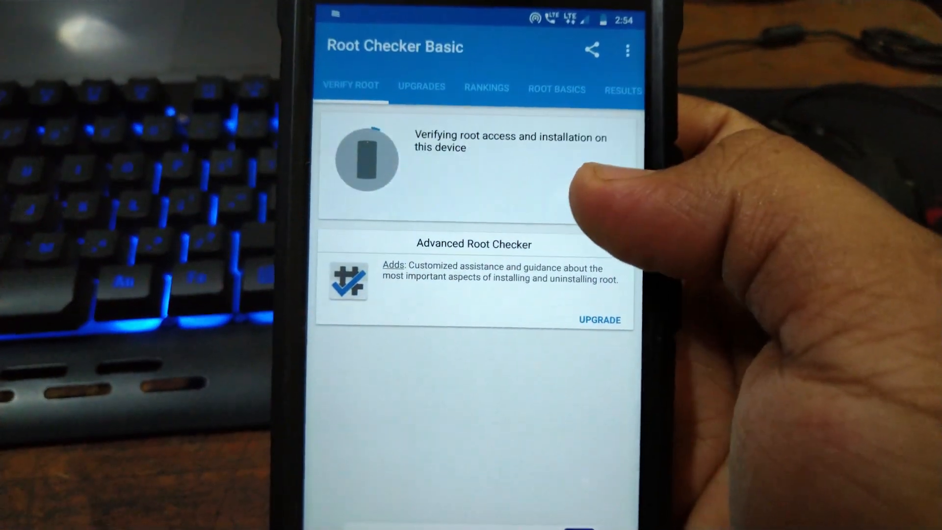